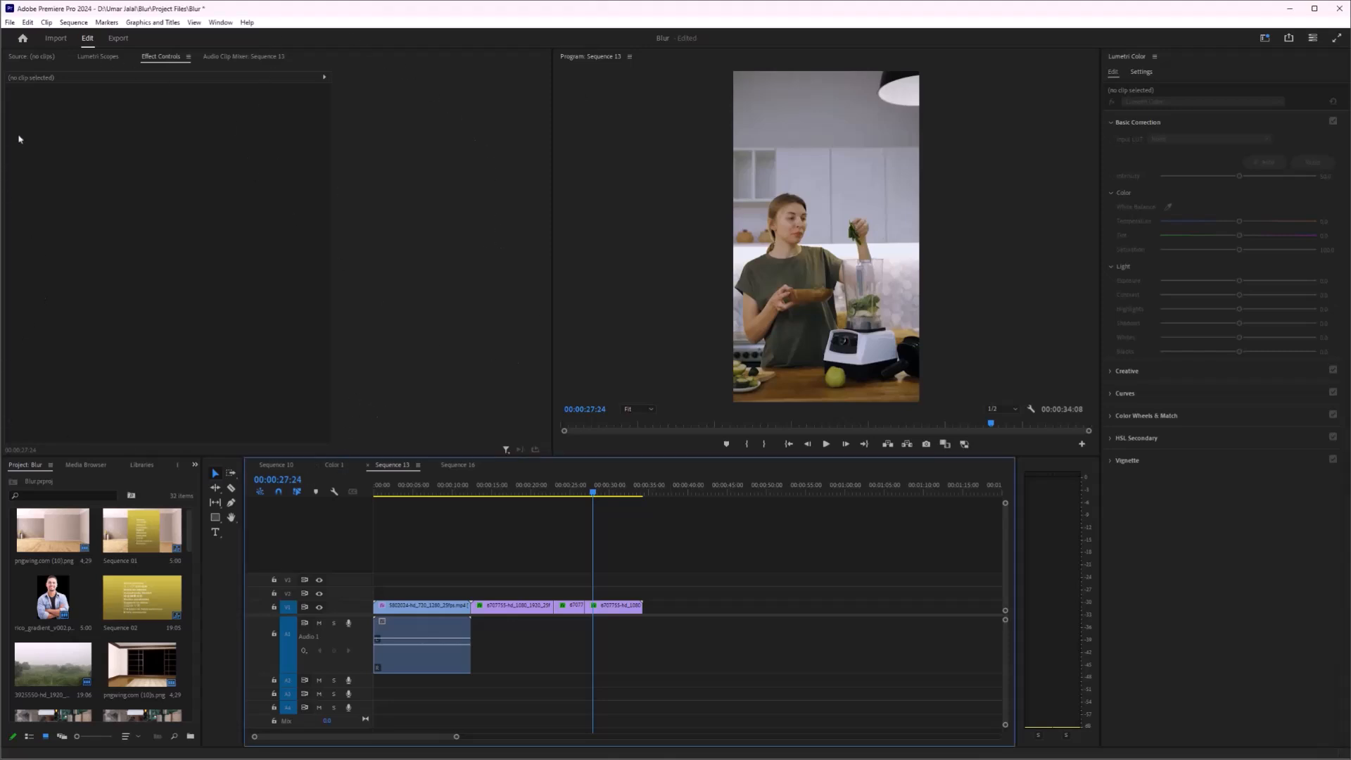
Step: View the commands assigned to the C key in the Keyboard Shortcuts editor
{"action": "left_click", "coordinate": [25, 23]}
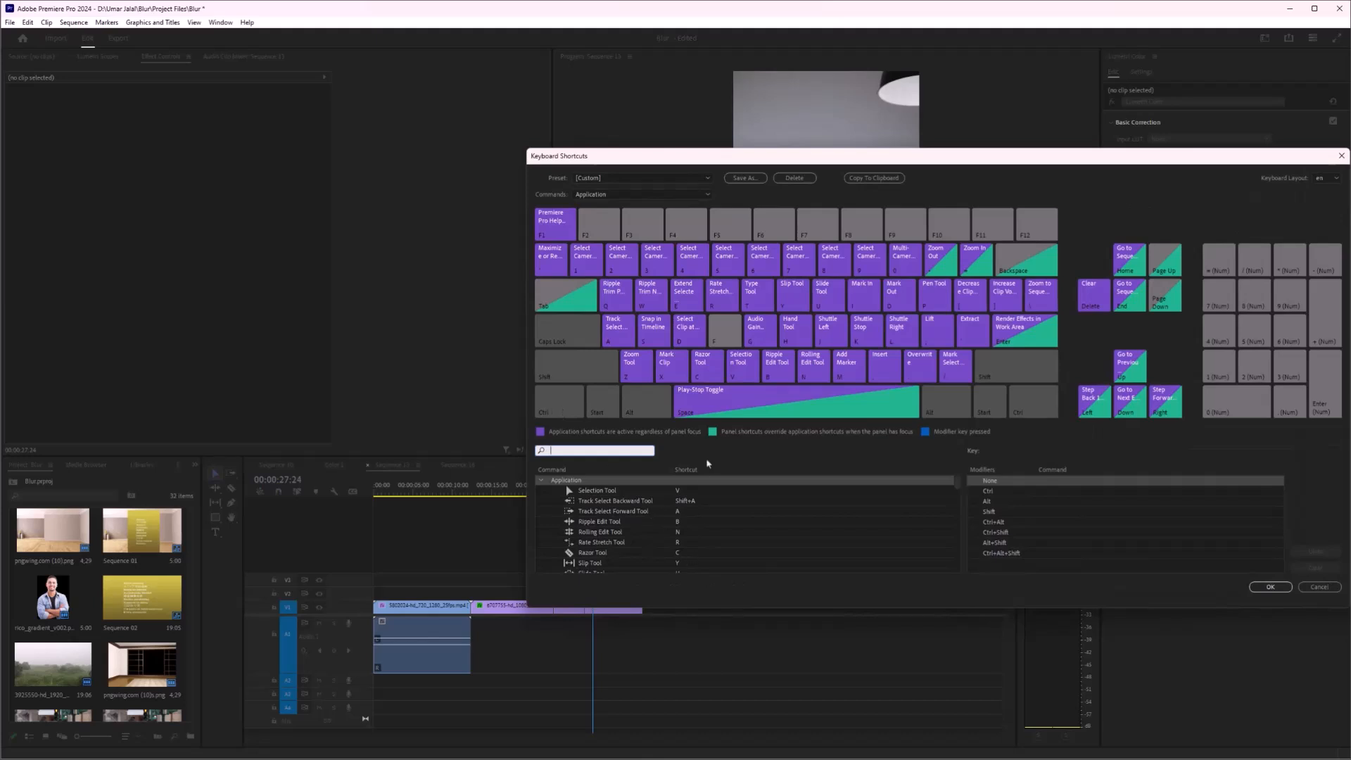
{"action": "left_click", "coordinate": [704, 366]}
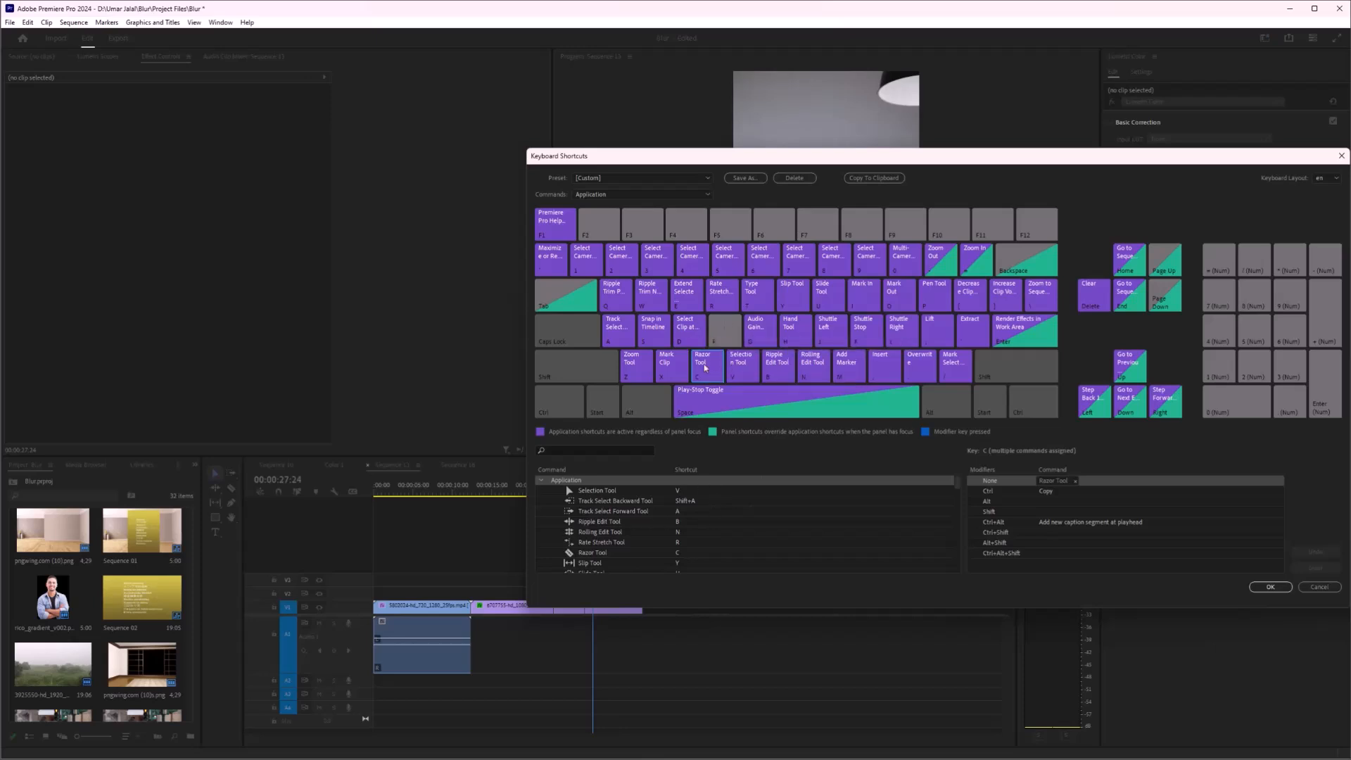
{"action": "left_click", "coordinate": [594, 450]}
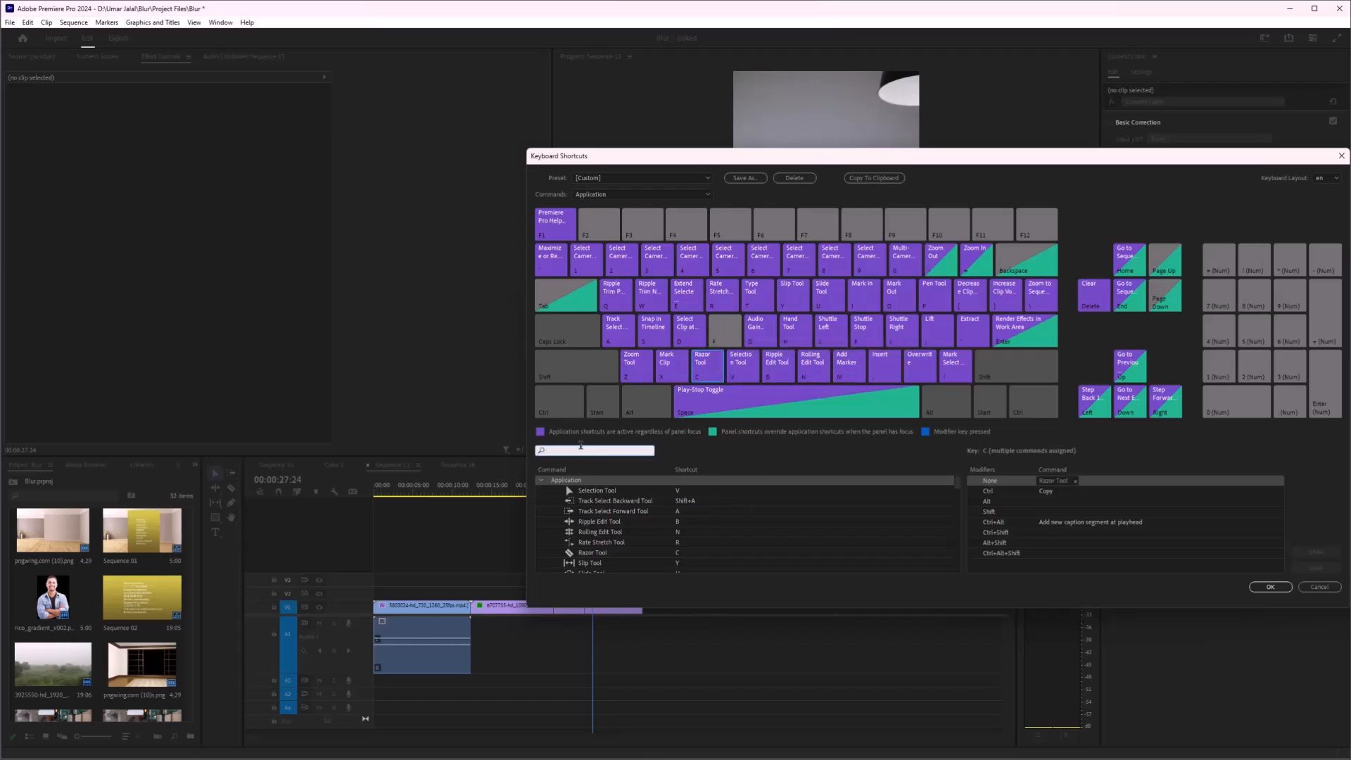
Step: Filter the command list by 'c' and begin editing the Razor Tool's shortcut cell
{"action": "type", "text": "c"}
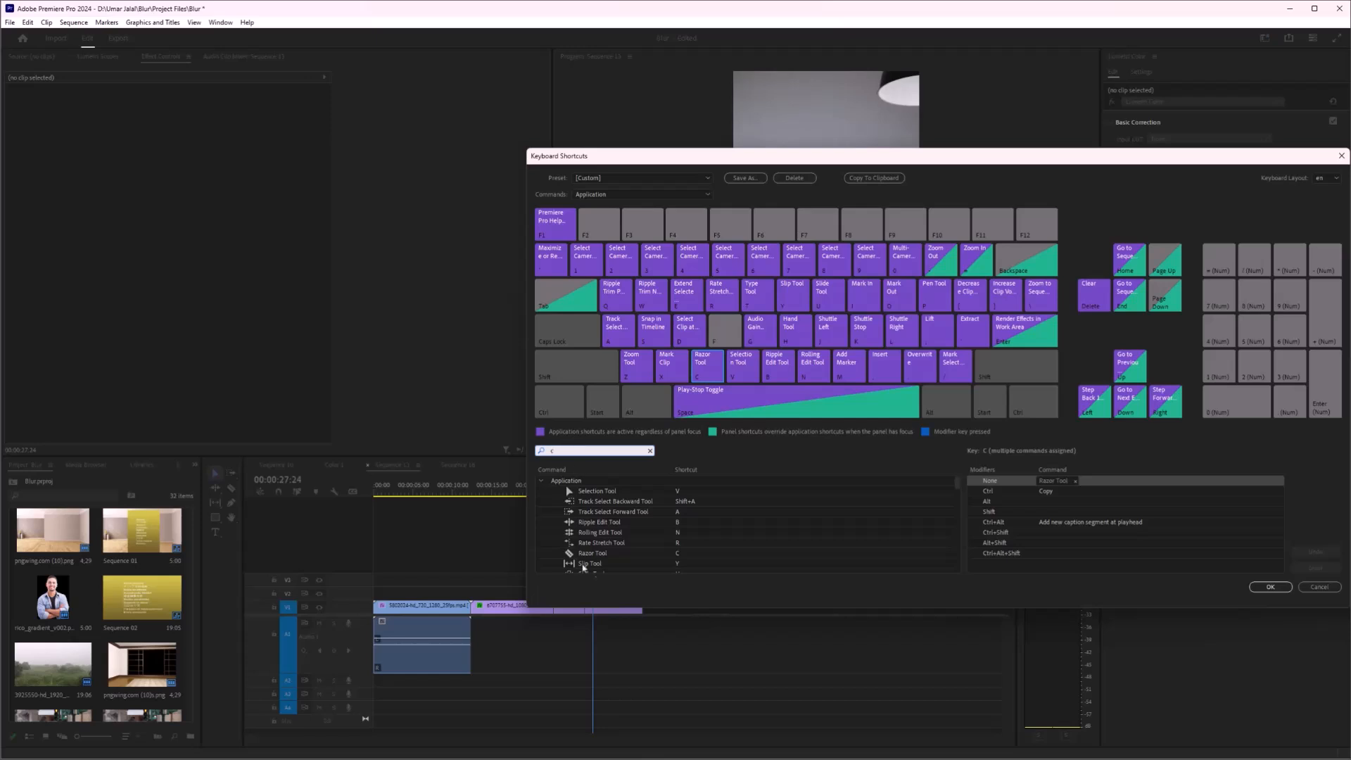
{"action": "left_click", "coordinate": [677, 553]}
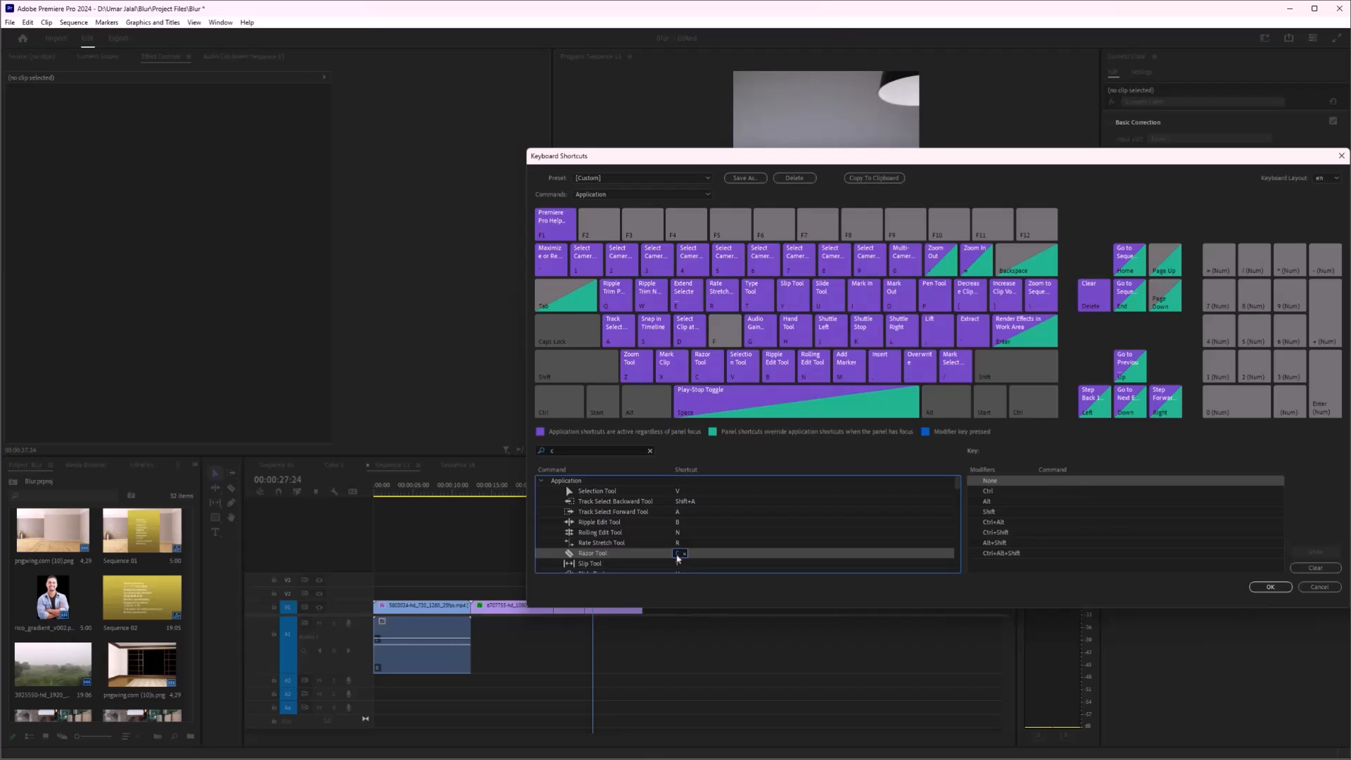
{"action": "type", "text": "6"}
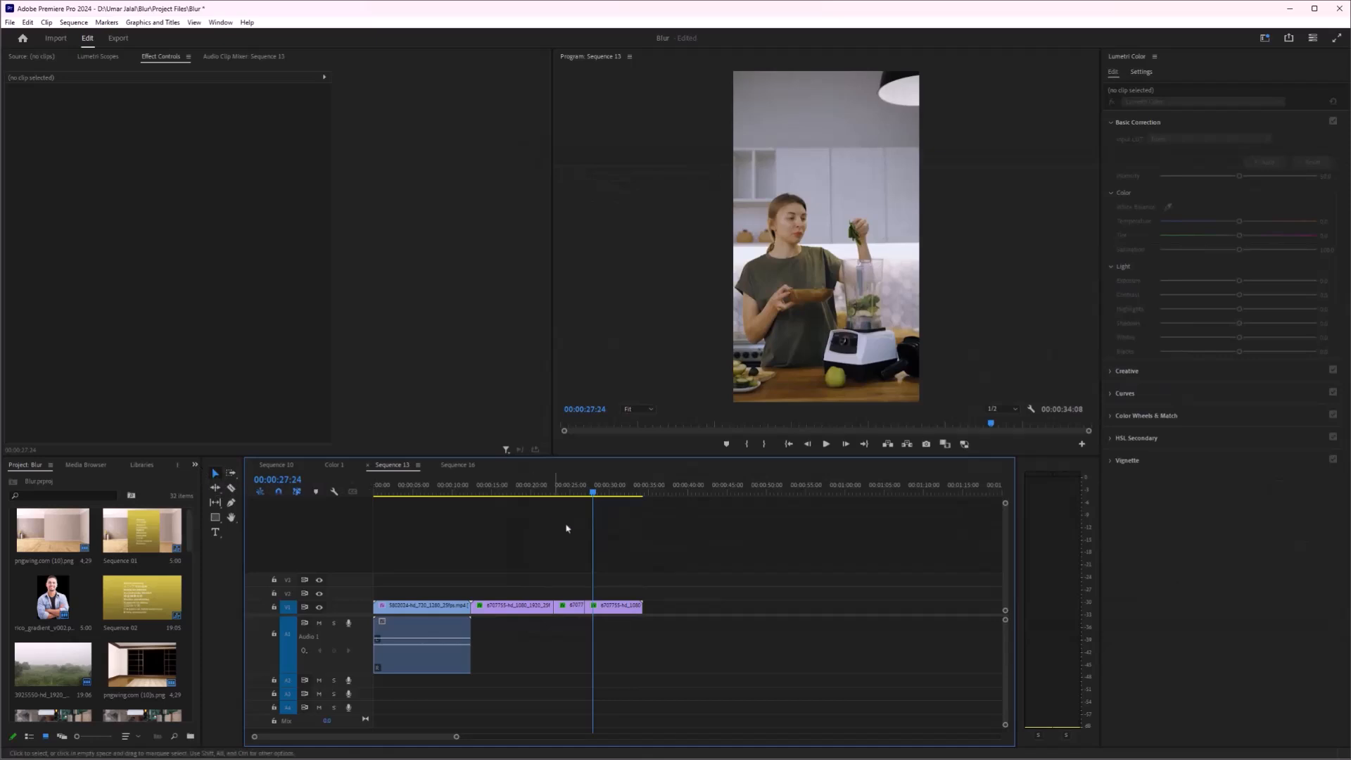
{"action": "mouse_move", "coordinate": [556, 513]}
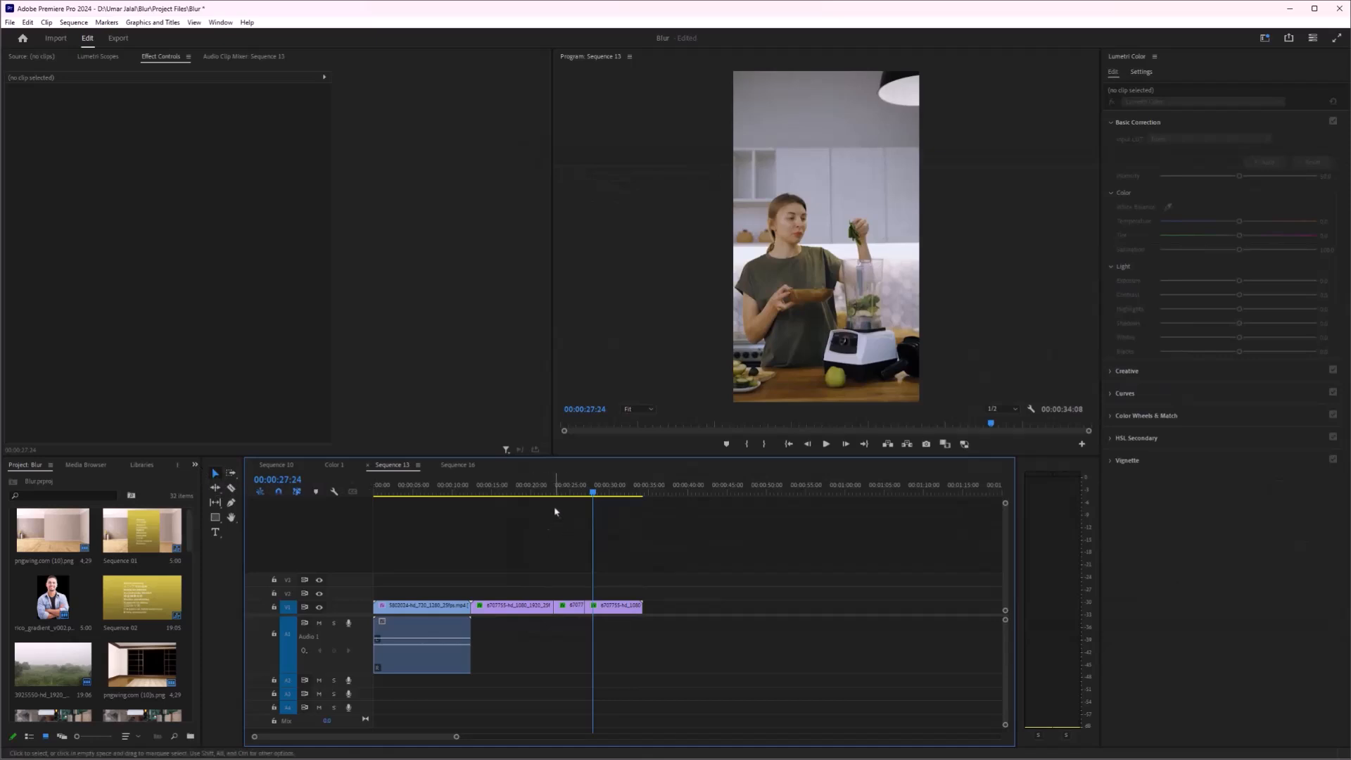